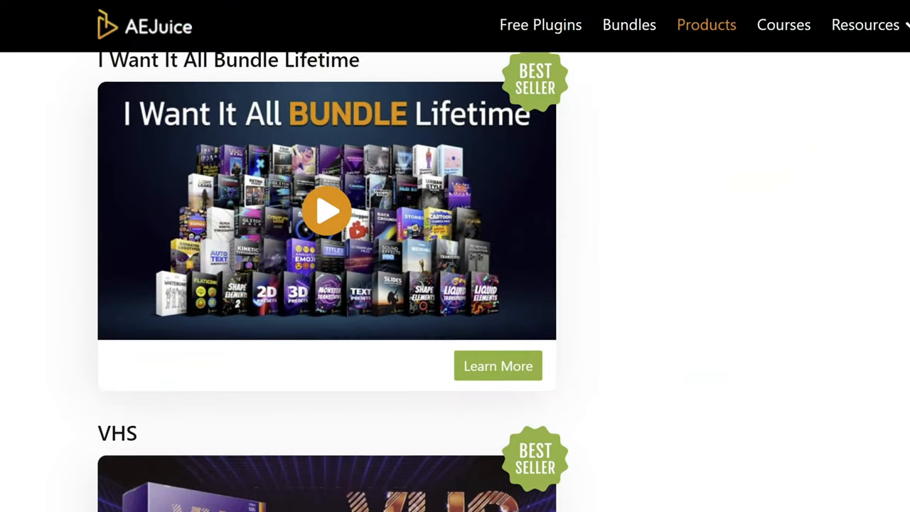
- Scroll the AEJuice best sellers from I Want It All Bundle to Cyberpunk Glitch Texture Pack
{"action": "scroll", "scroll_direction": "down", "scroll_amount": 3}
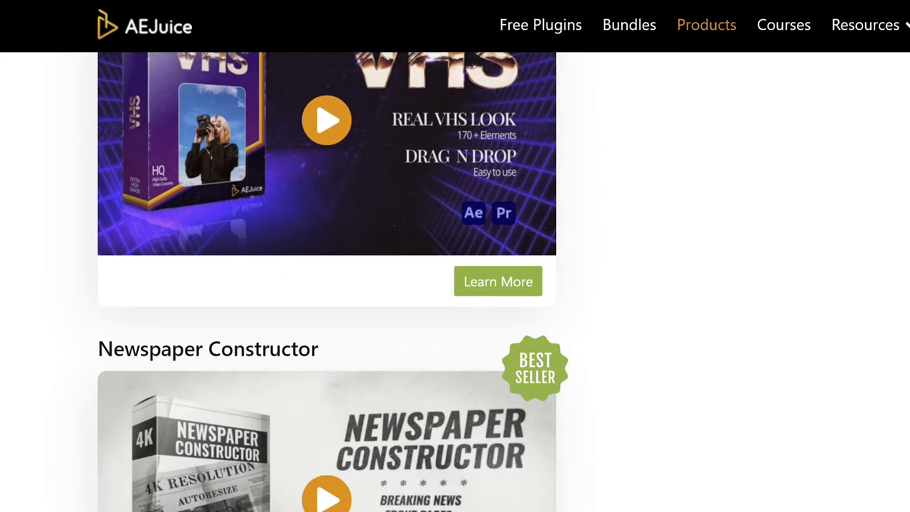
{"action": "scroll", "scroll_direction": "down", "scroll_amount": 3}
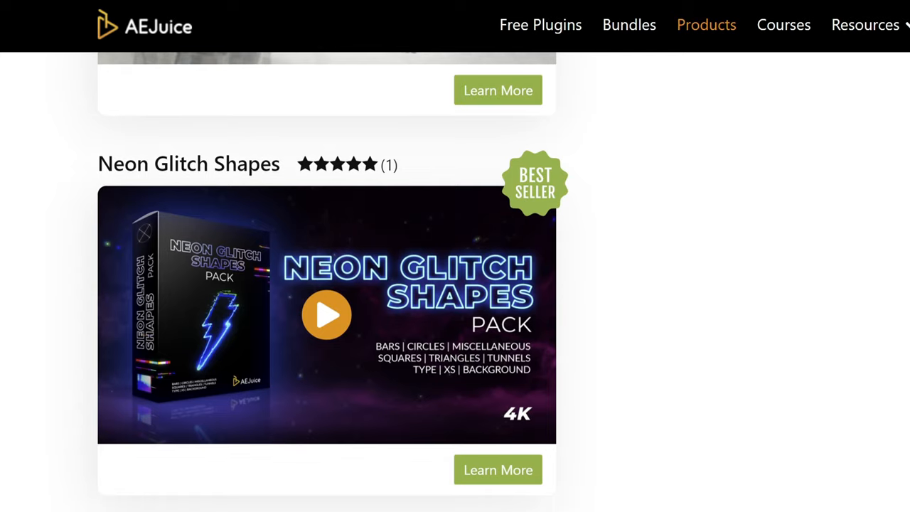
{"action": "scroll", "scroll_direction": "up", "scroll_amount": 3}
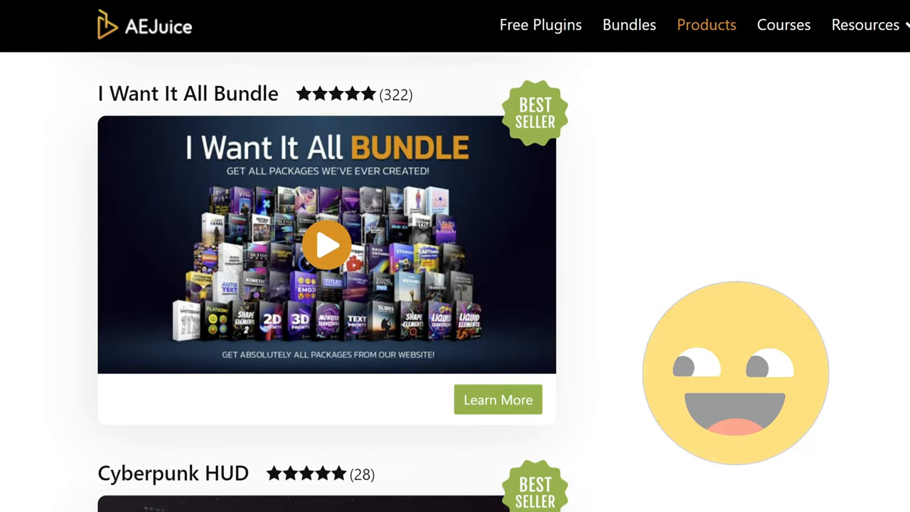
{"action": "scroll", "scroll_direction": "down", "scroll_amount": 3}
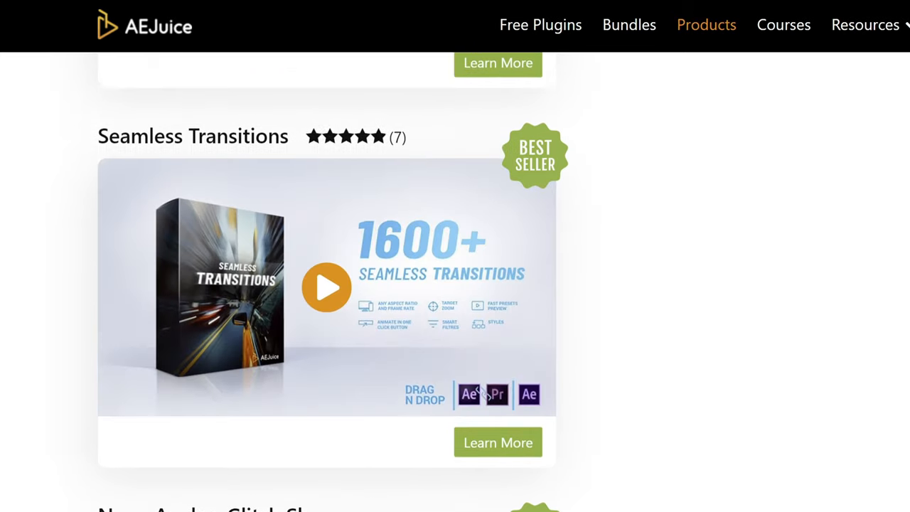
{"action": "scroll", "scroll_direction": "down", "scroll_amount": 3}
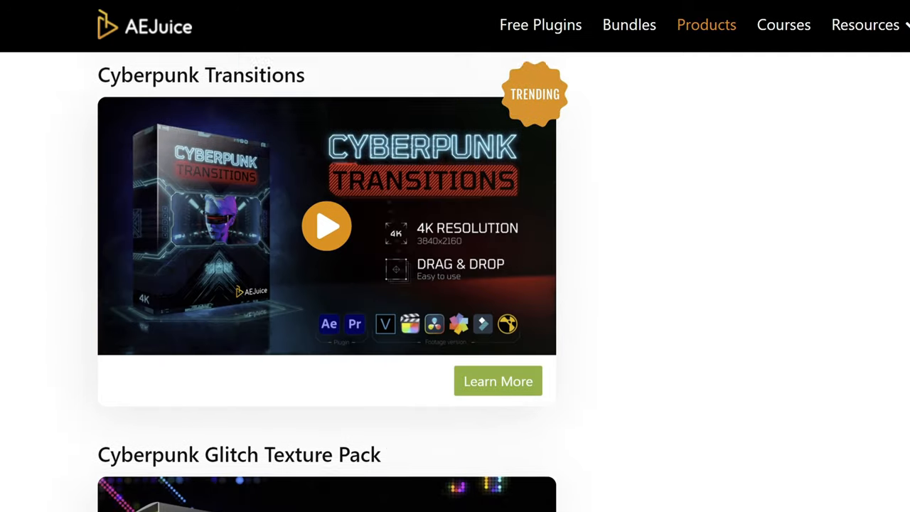
{"action": "scroll", "scroll_direction": "down", "scroll_amount": 3}
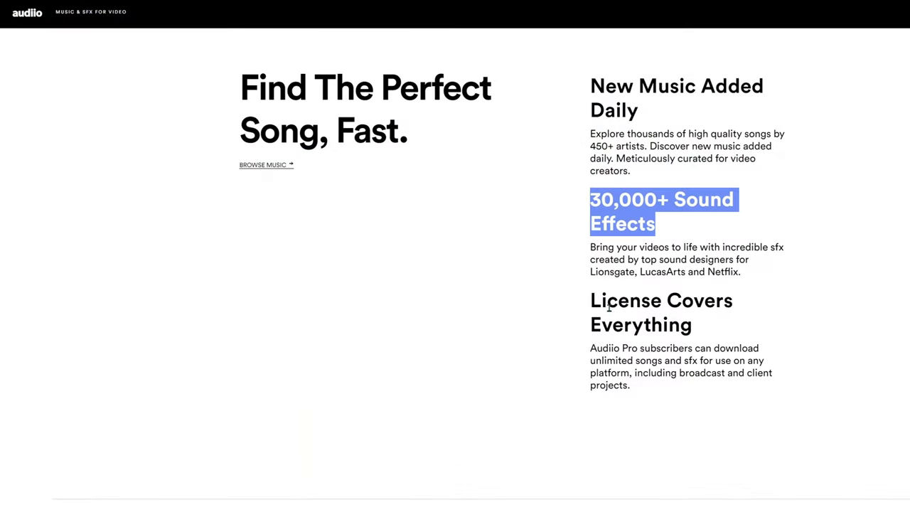
- Double-click the 'License Covers Everything' heading on the Audiio features section to select it
{"action": "double_click", "coordinate": [639, 312]}
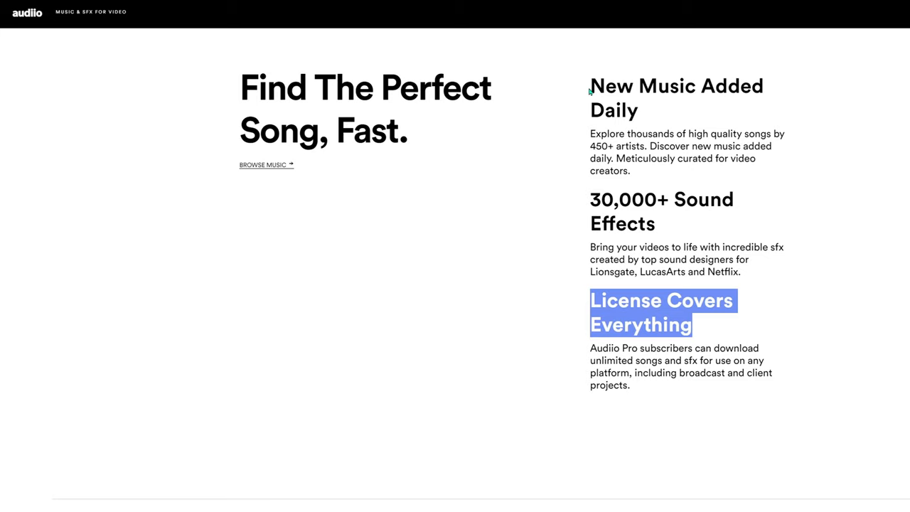